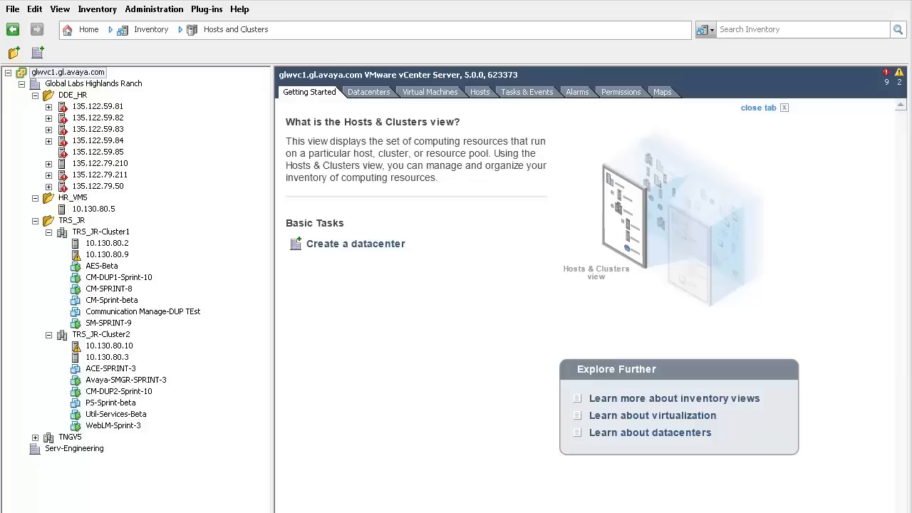
mouse_move(103, 349)
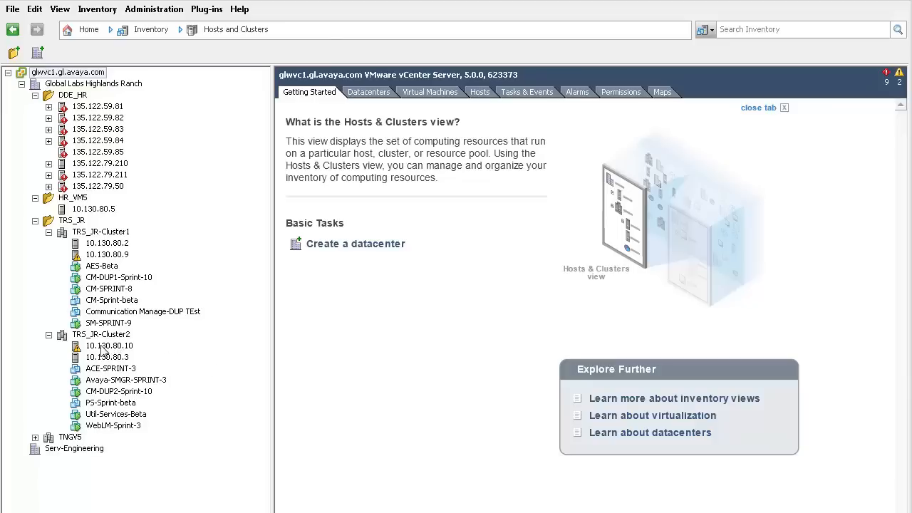
Step: Begin an OVF template deployment targeted at host 10.130.80.10
left_click(109, 345)
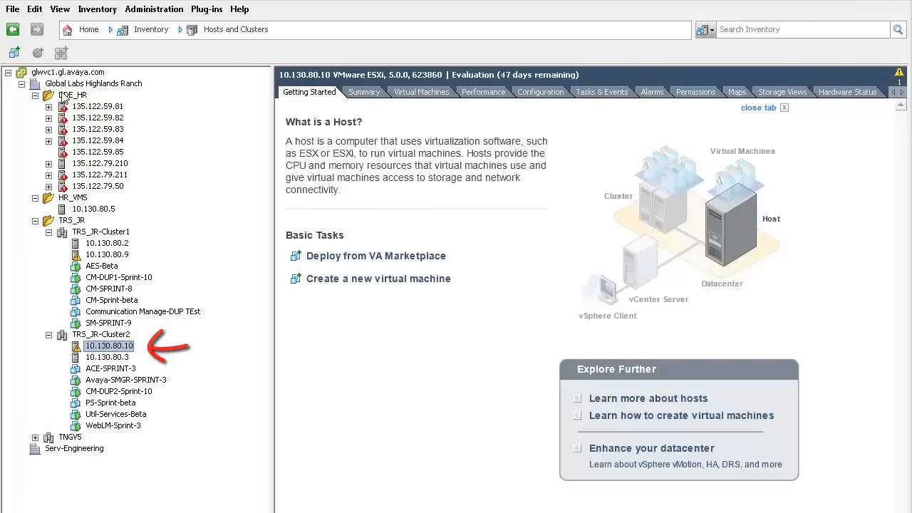
left_click(11, 11)
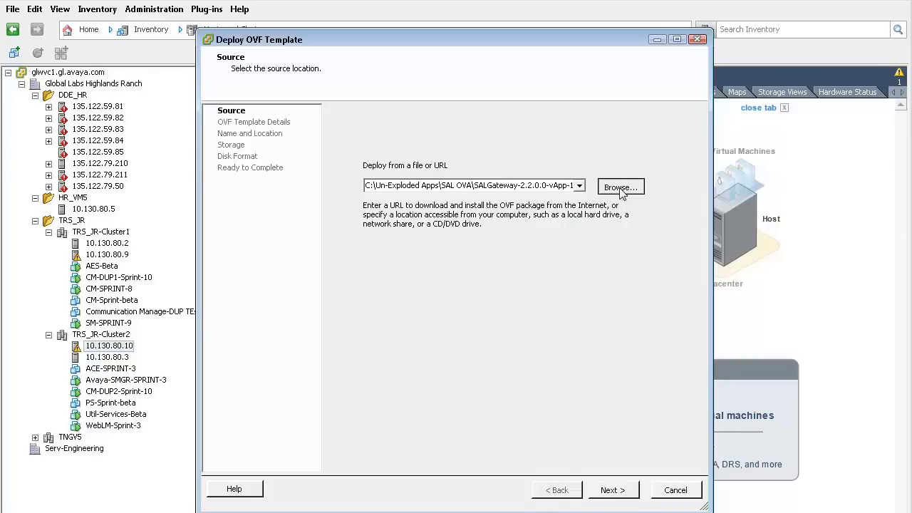
Step: Use the SALGateway vApp file as source and continue past the SAL Standalone Gateway template details
left_click(621, 187)
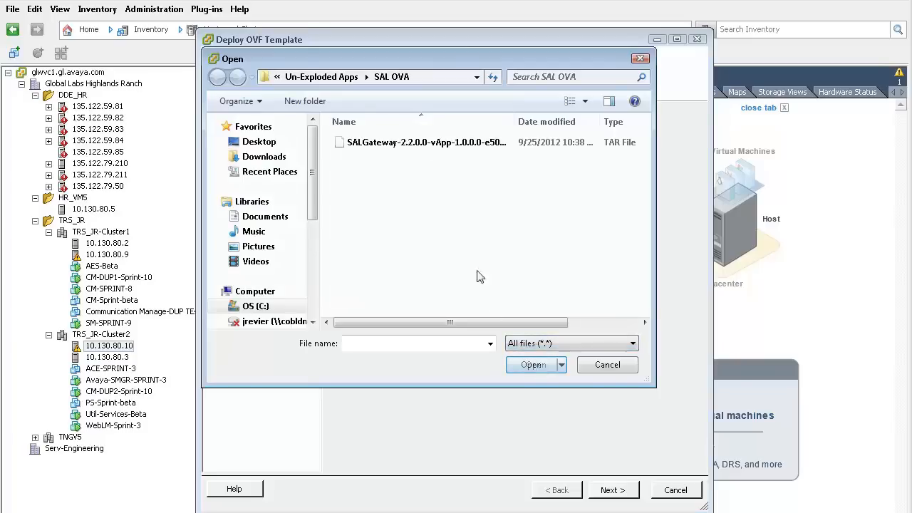
left_click(532, 365)
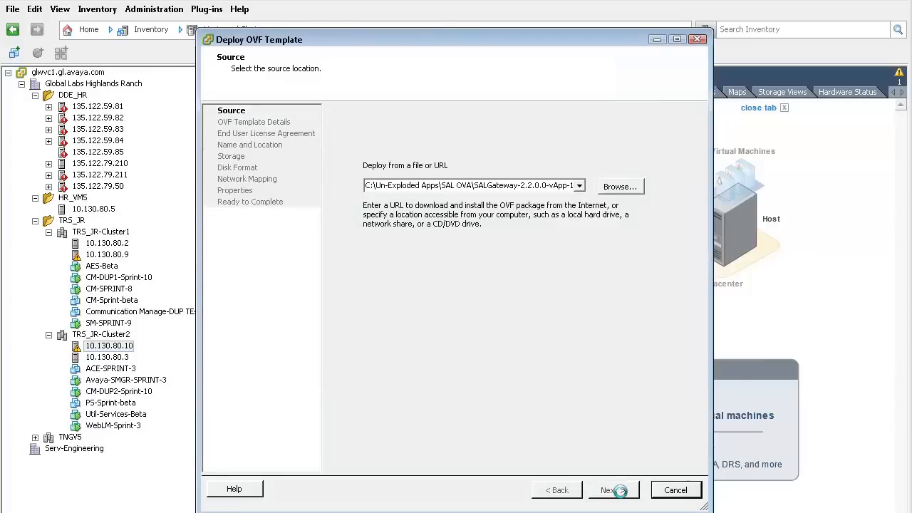
left_click(613, 490)
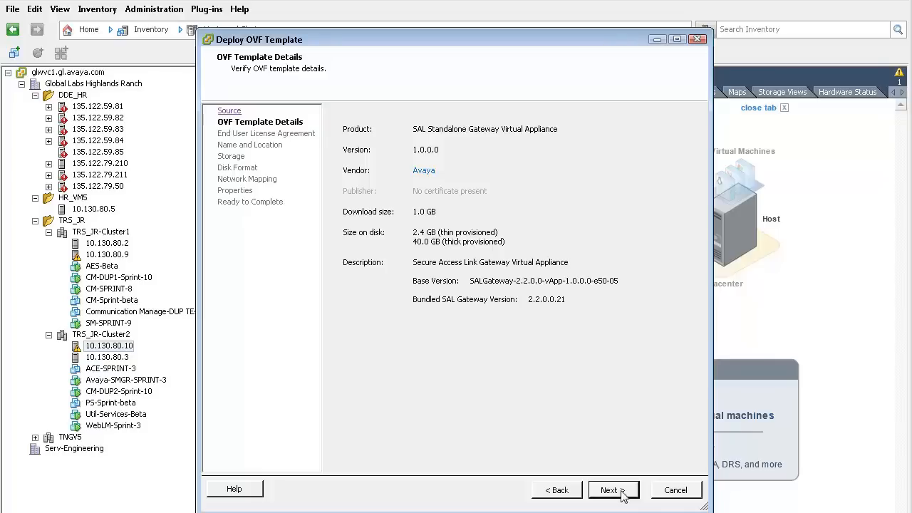
left_click(614, 490)
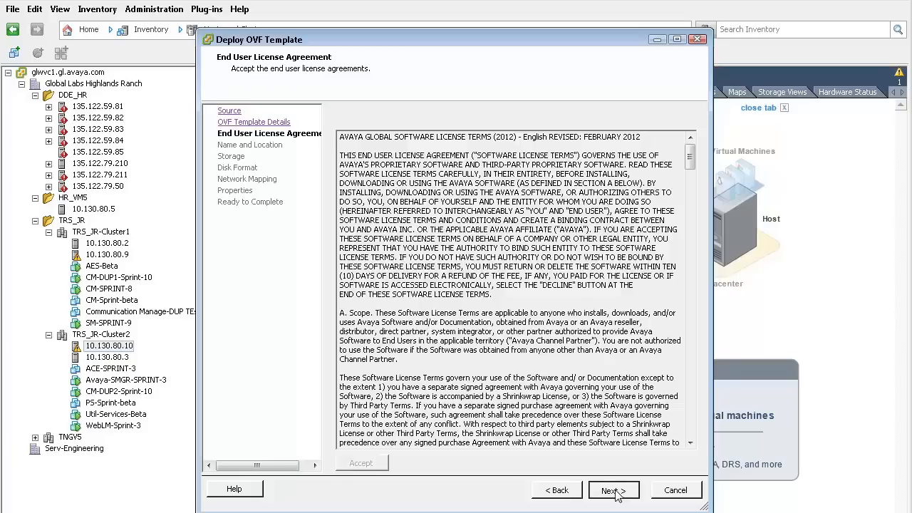
Step: Accept the Avaya license and store the SAL GW Vapp files on datastore HRvmnas5
left_click(614, 489)
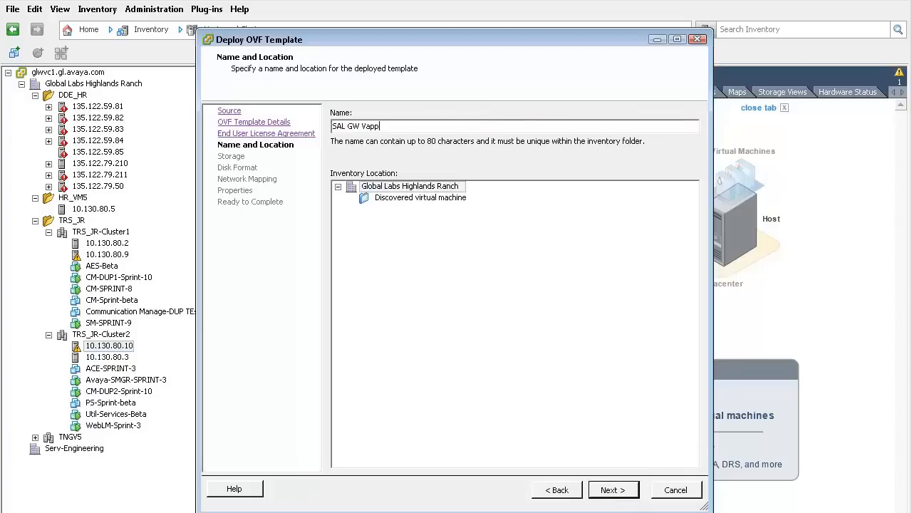
mouse_move(629, 490)
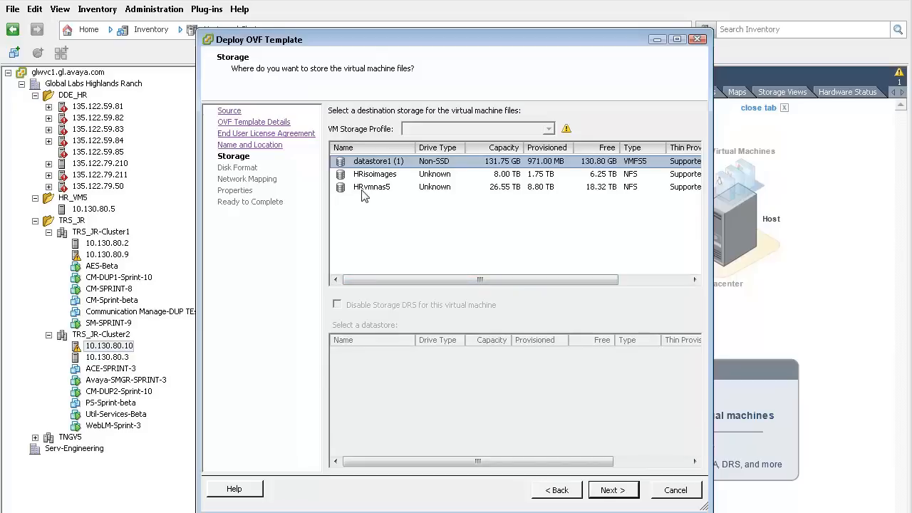
left_click(373, 187)
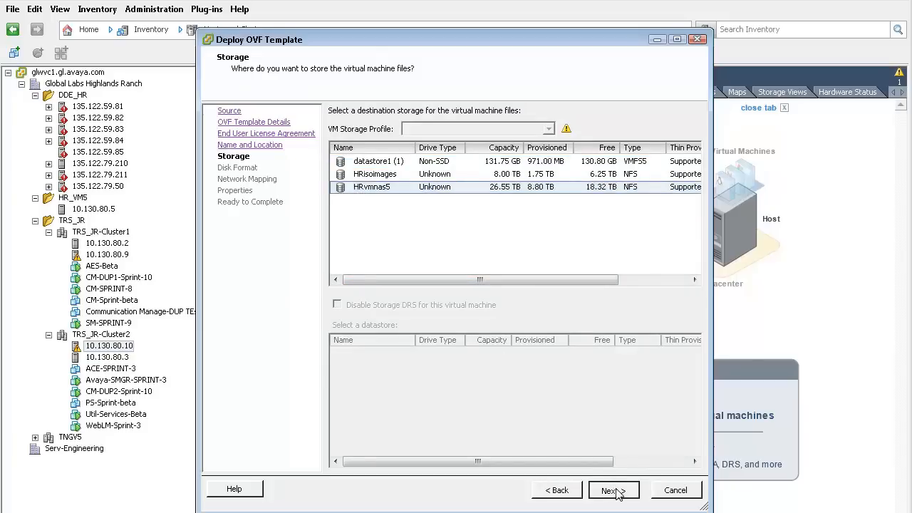
left_click(615, 489)
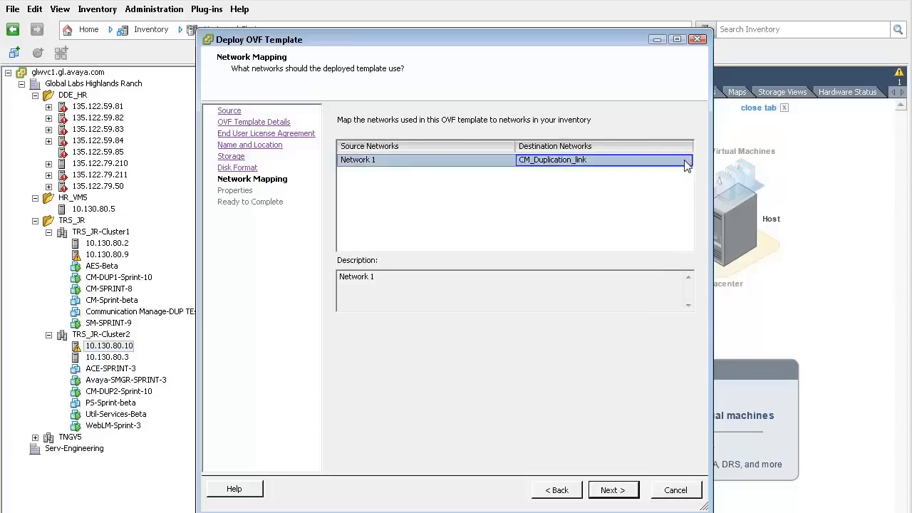
Step: Map Network 1 to destination network TRSJR2740 and continue to the appliance properties
left_click(685, 159)
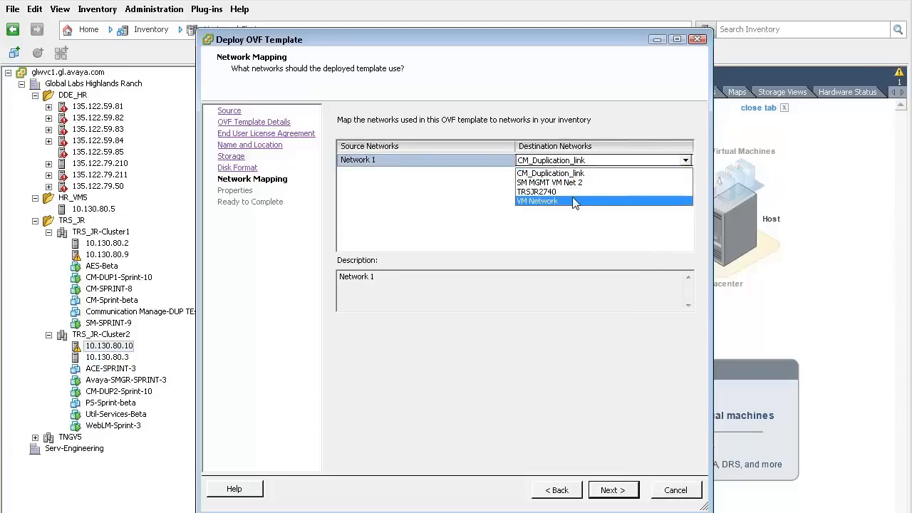
left_click(537, 192)
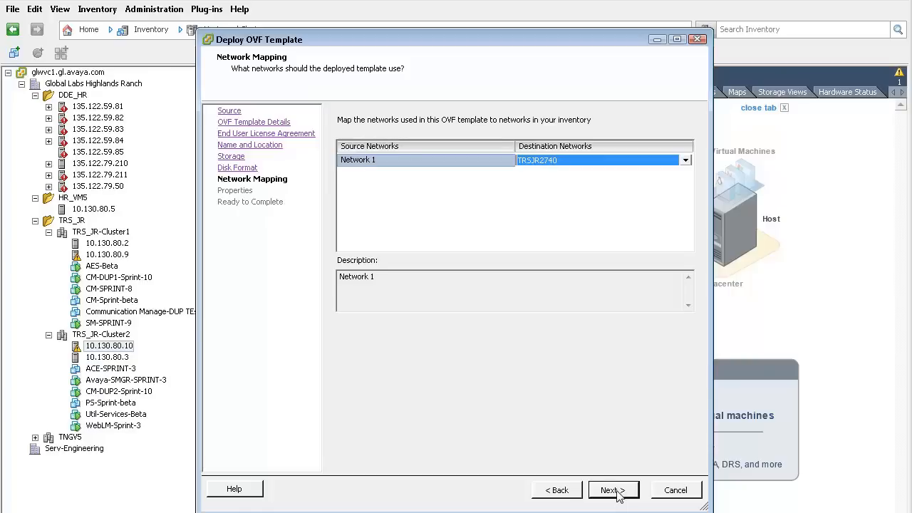
left_click(615, 489)
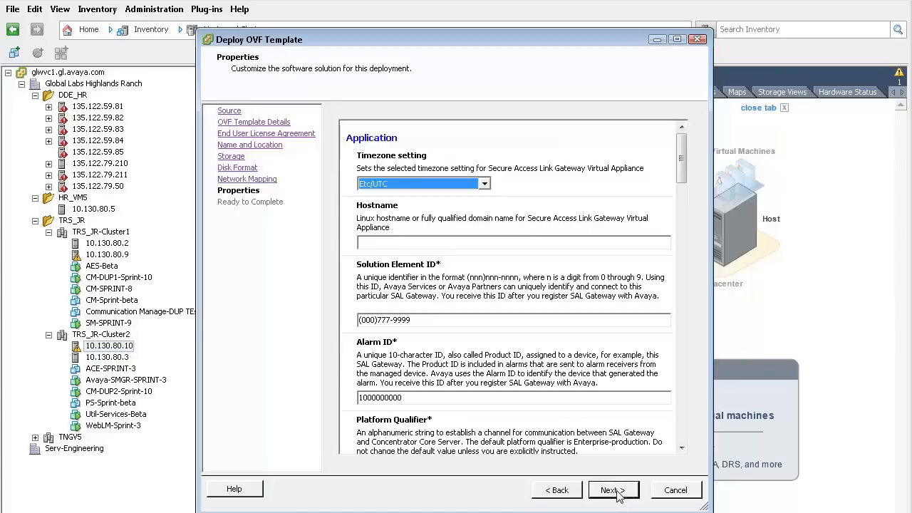
mouse_move(517, 363)
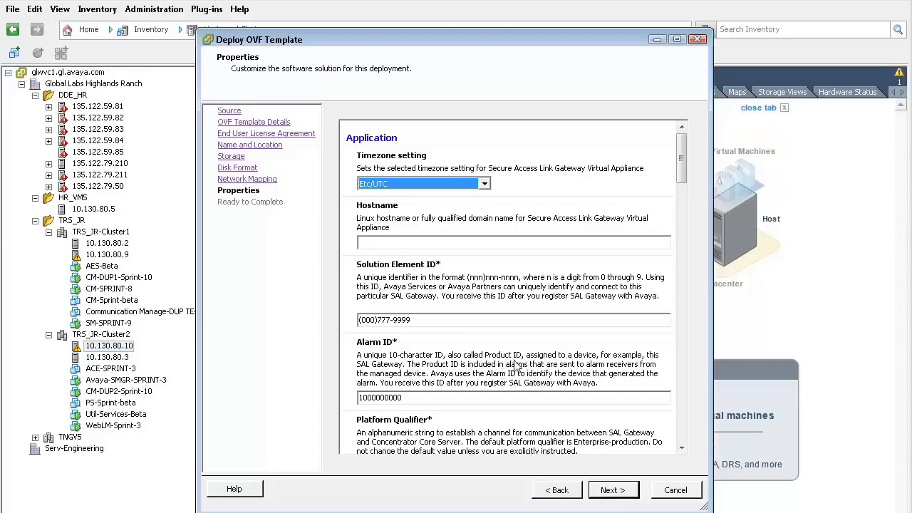
Step: Set timezone US/Mountain and hostname SAL-GW-vApp.sd.avaya.com in the appliance properties
left_click(484, 183)
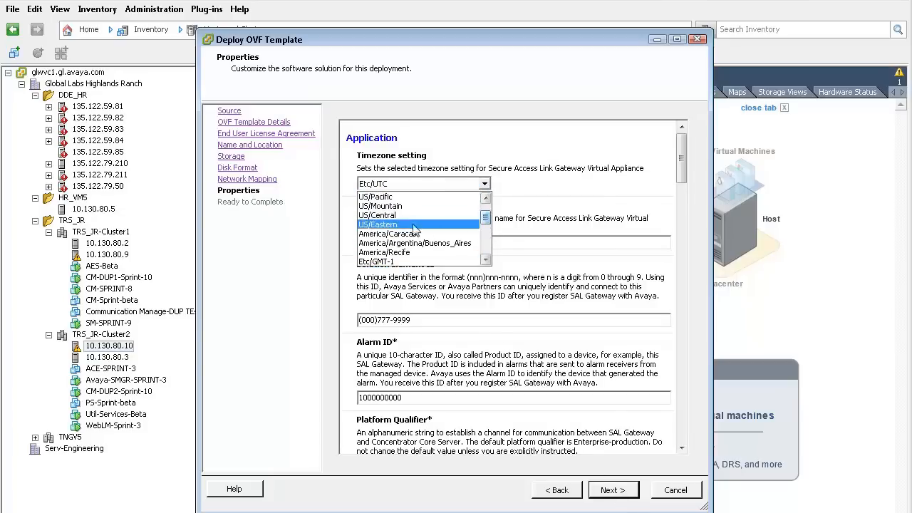
left_click(378, 206)
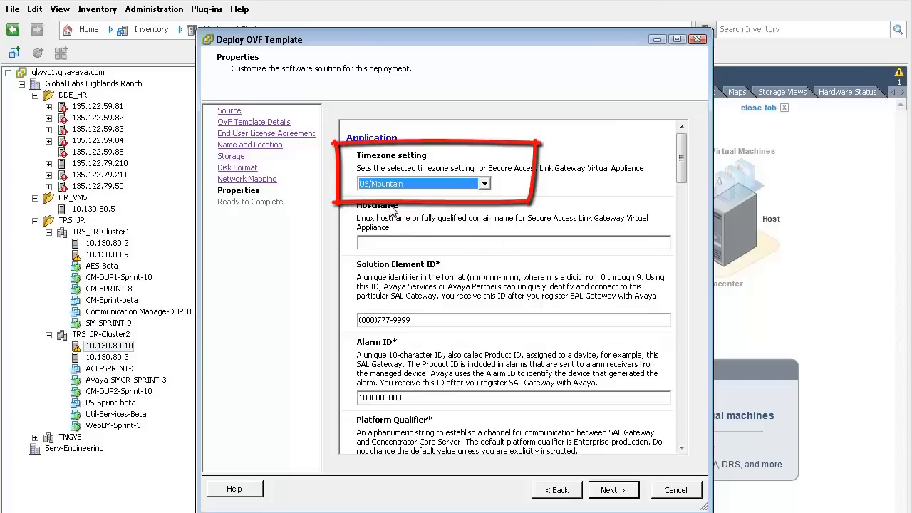
left_click(514, 242)
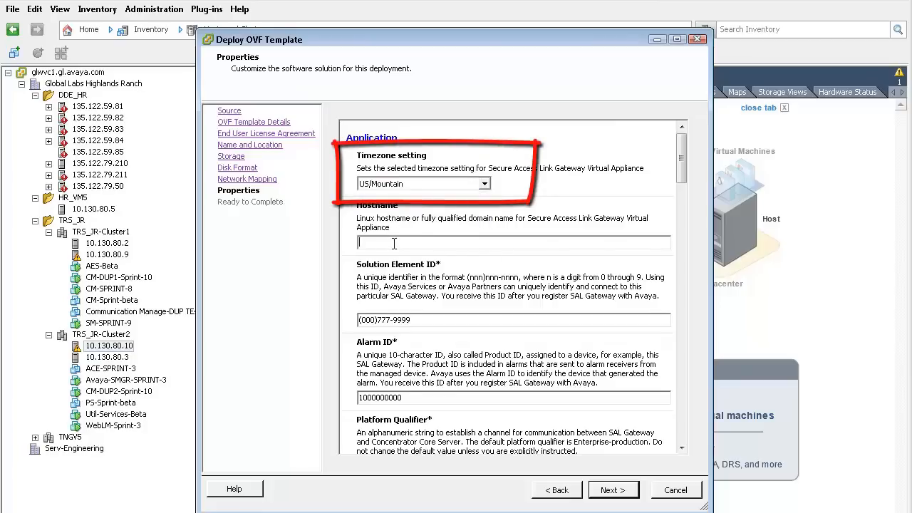
type("SAL-GW-")
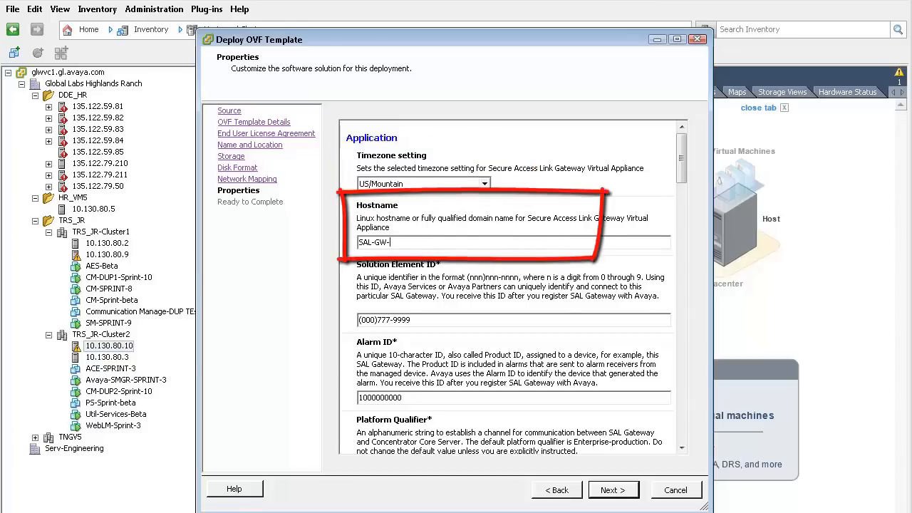
type("vApp")
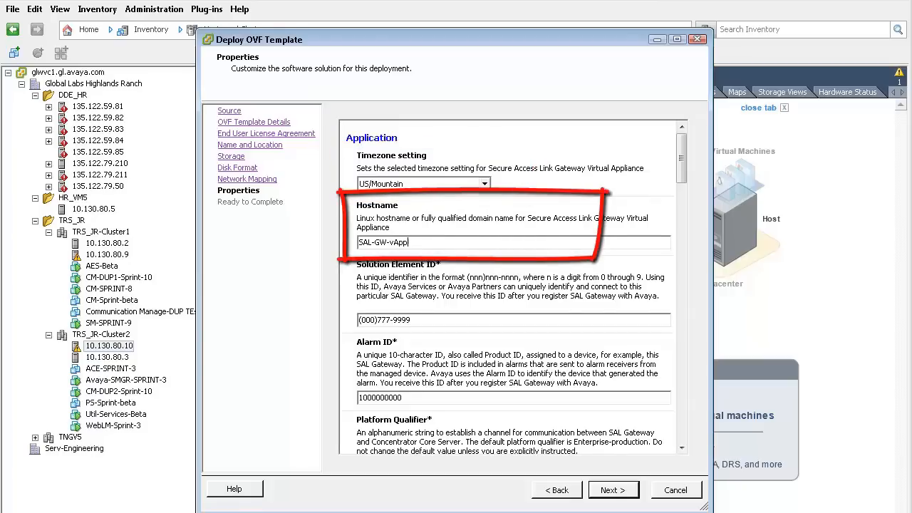
type(".sd.a")
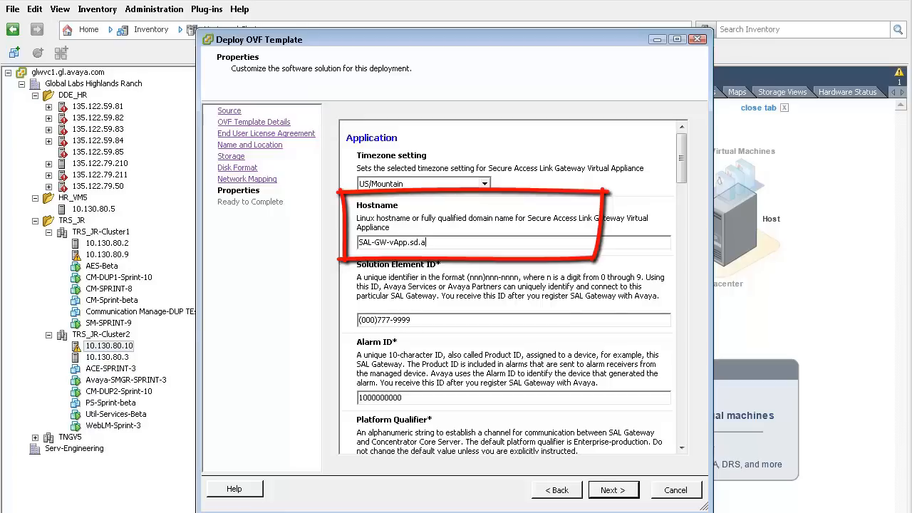
type("vaya.com")
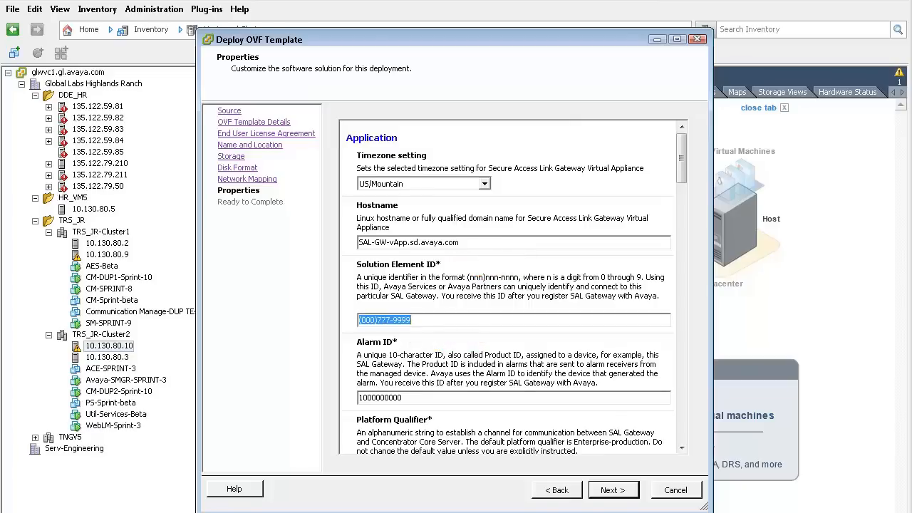
Step: Enter DNS 135.122.29.3, 135.9.1.2 and IP 10.130.74.50, then reach the Ready to Complete summary
scroll("down", 3)
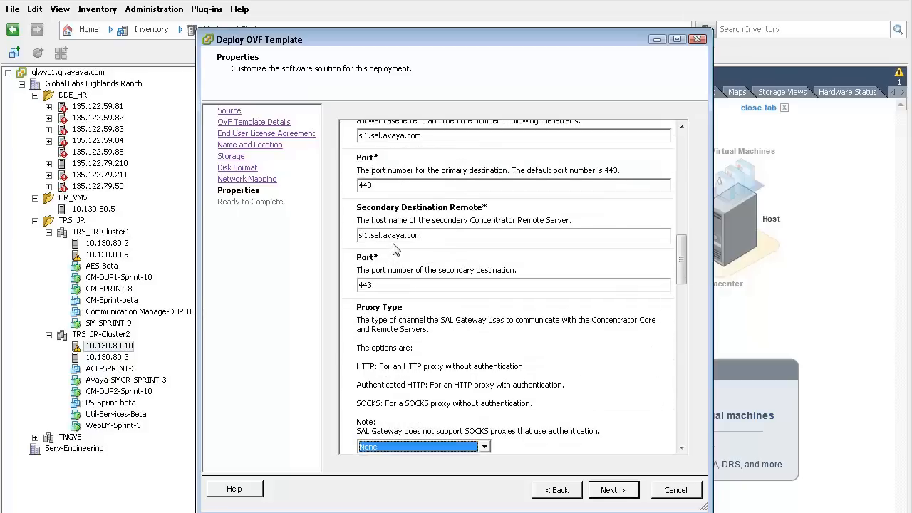
scroll("down", 3)
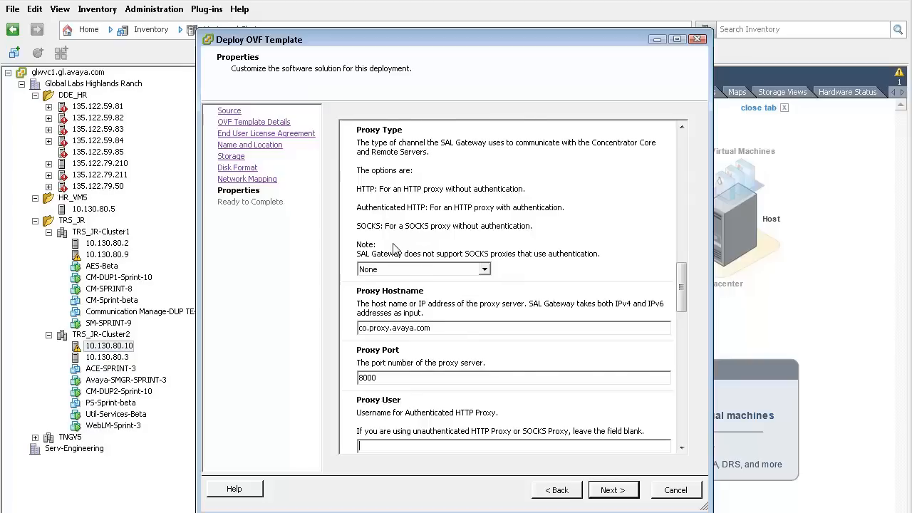
scroll("down", 3)
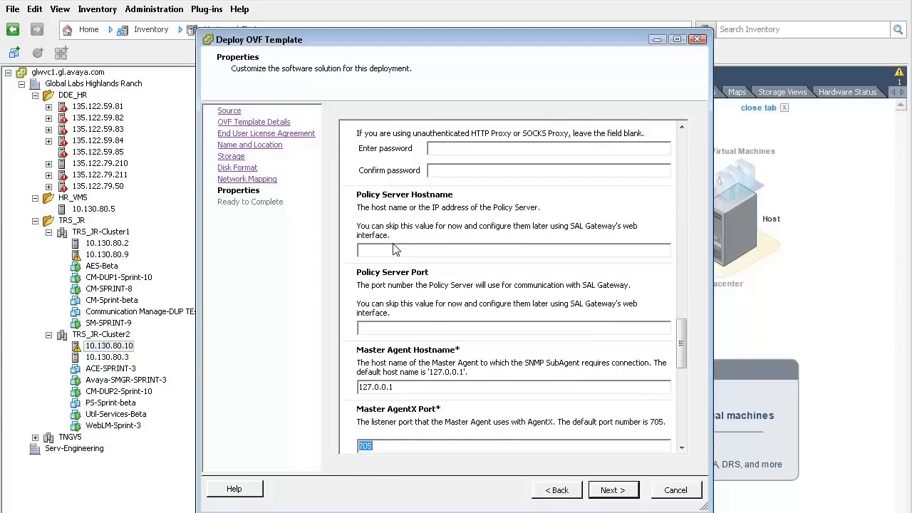
scroll("down", 3)
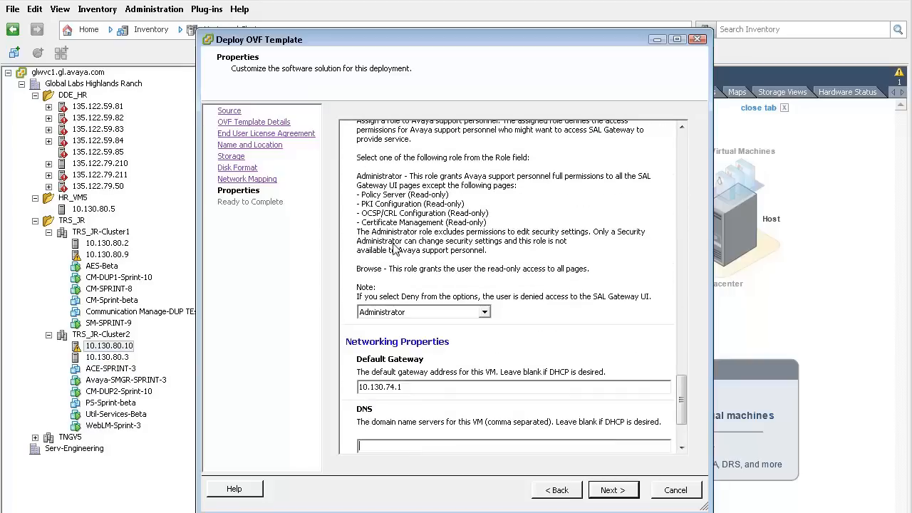
type("135.122.29.3, 135.9.1.2")
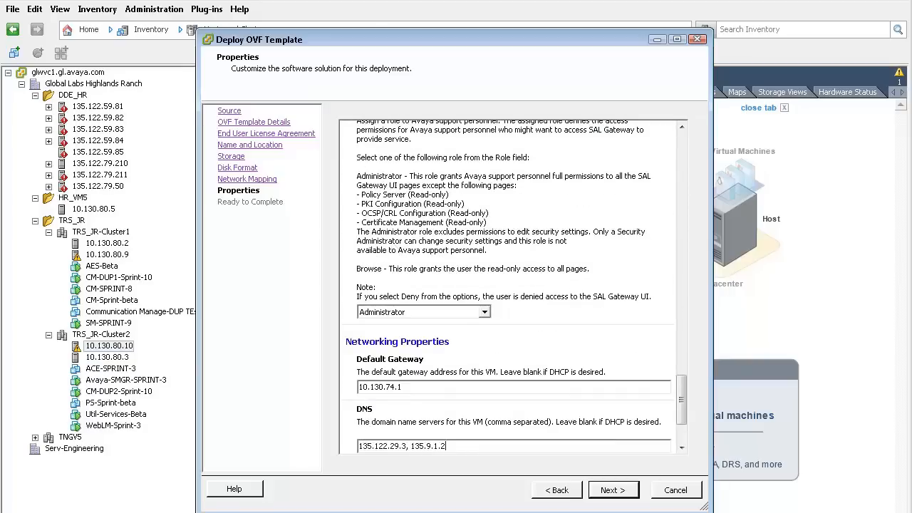
scroll("down", 3)
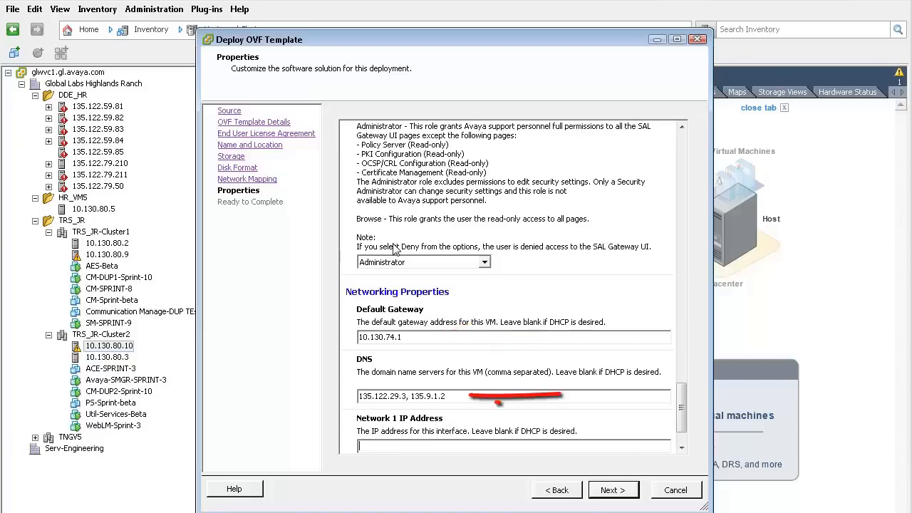
type("10.130.74.50")
type("255.255.255.0")
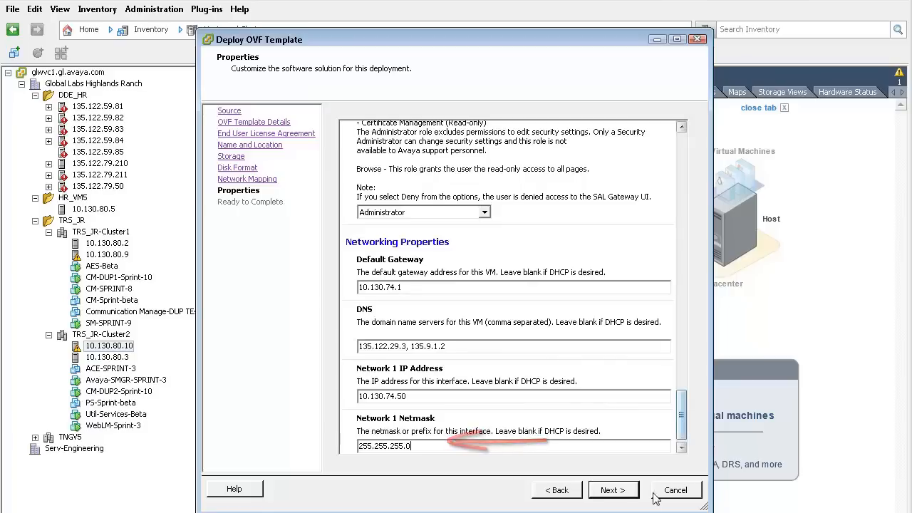
left_click(613, 489)
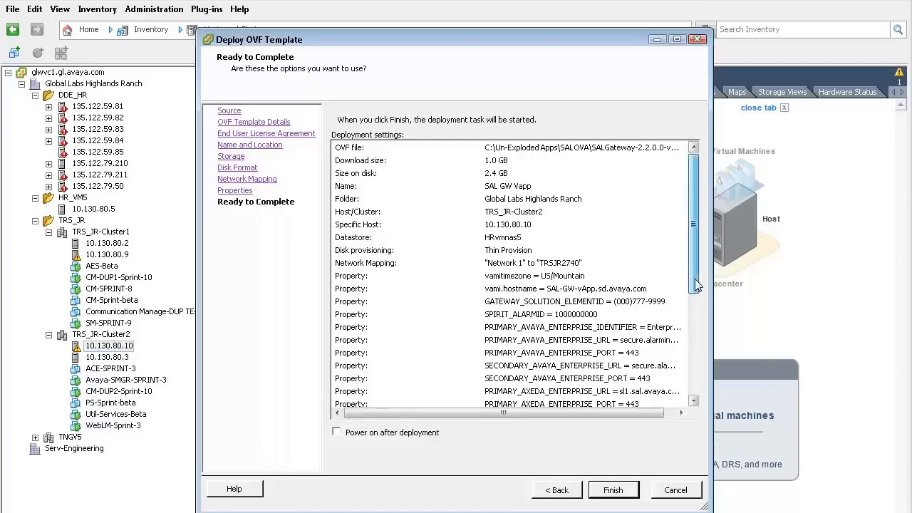
Step: Review the summary and finish, deploying SAL GW Vapp onto host 10.130.80.10
scroll("down", 3)
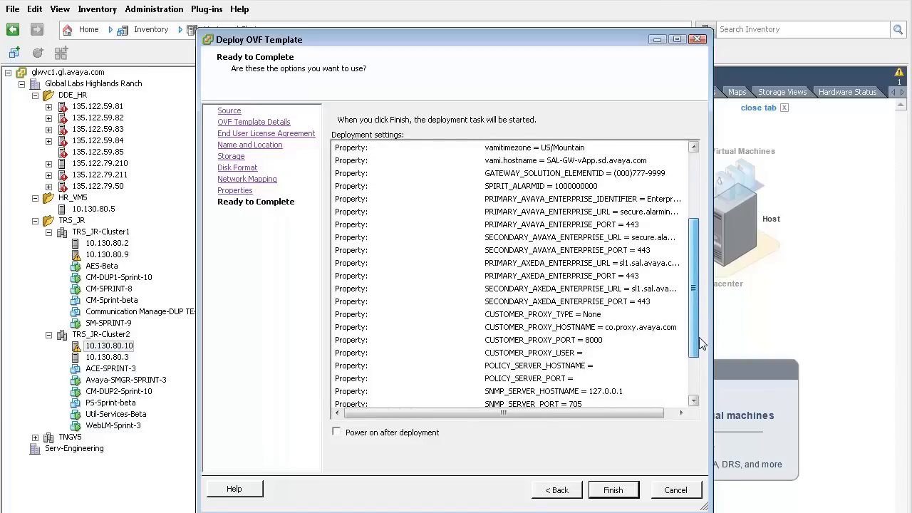
scroll("down", 3)
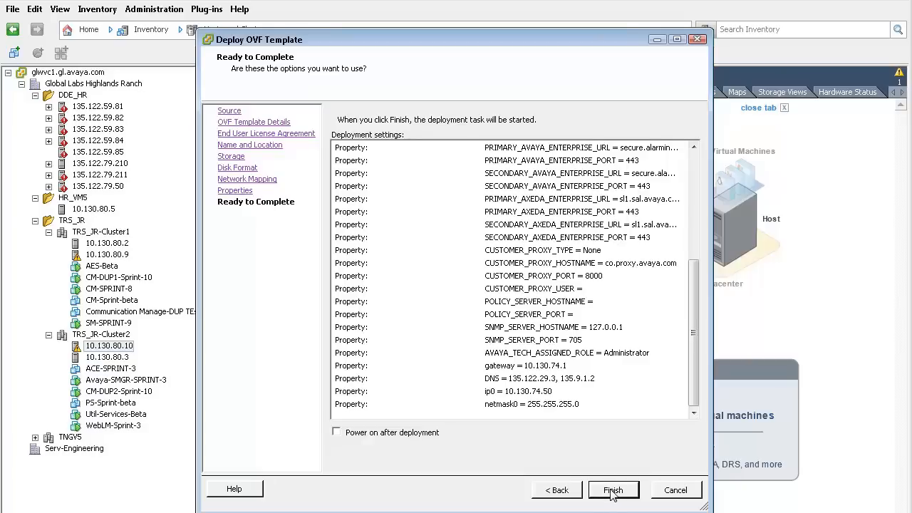
left_click(613, 490)
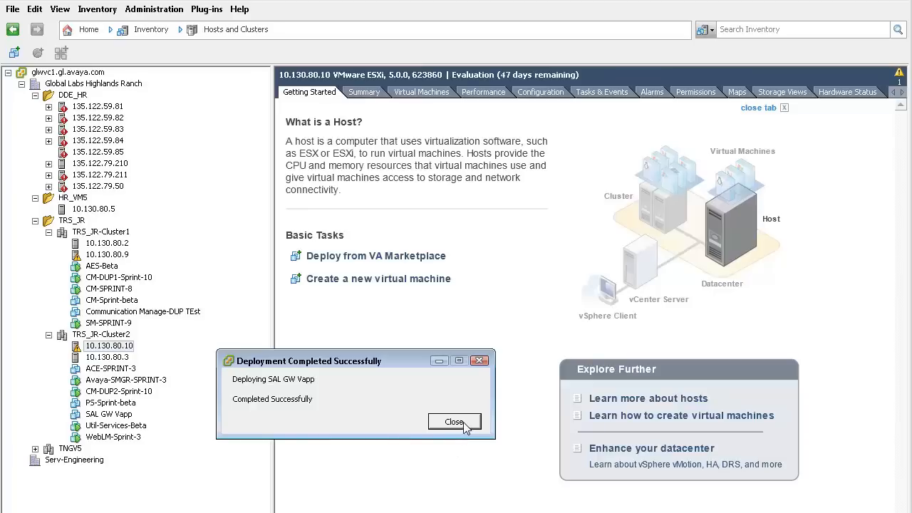
Step: Close the completion message and select the new SAL GW Vapp under TRS_JR-Cluster2
left_click(455, 421)
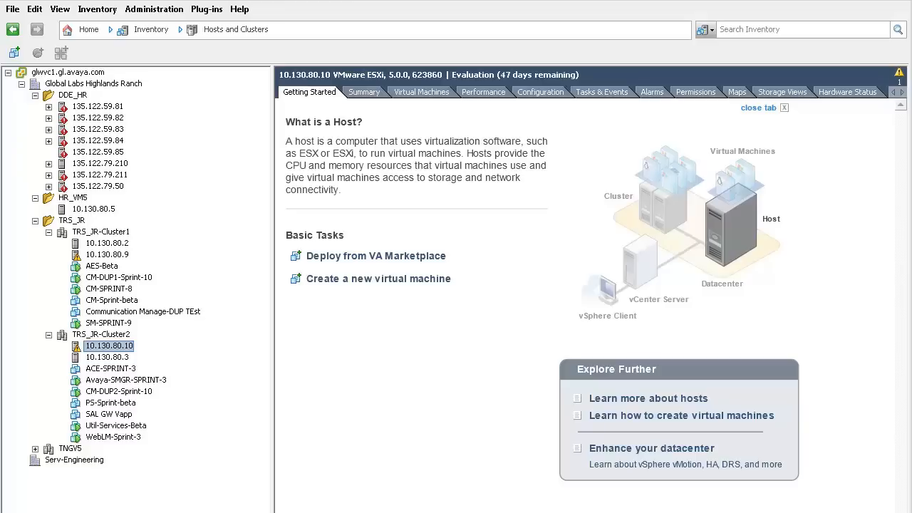
left_click(108, 414)
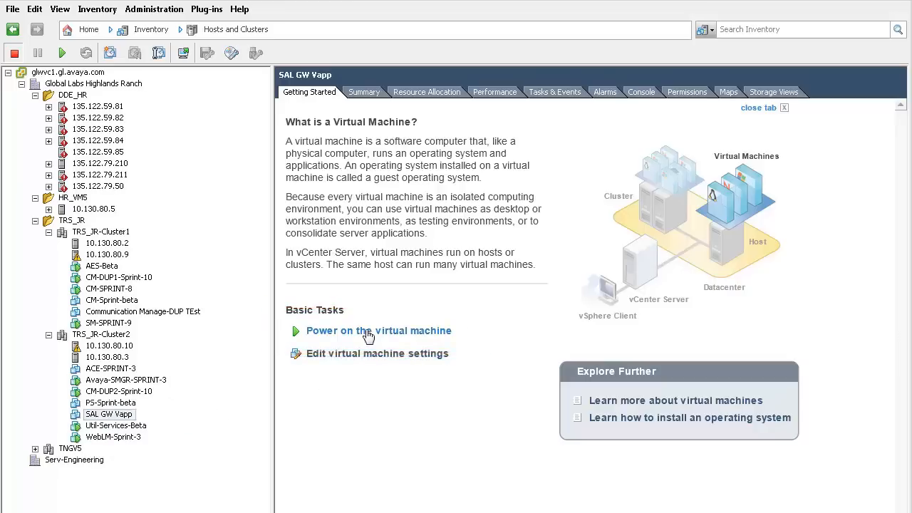
Step: Power on SAL GW Vapp and watch its console boot
left_click(368, 331)
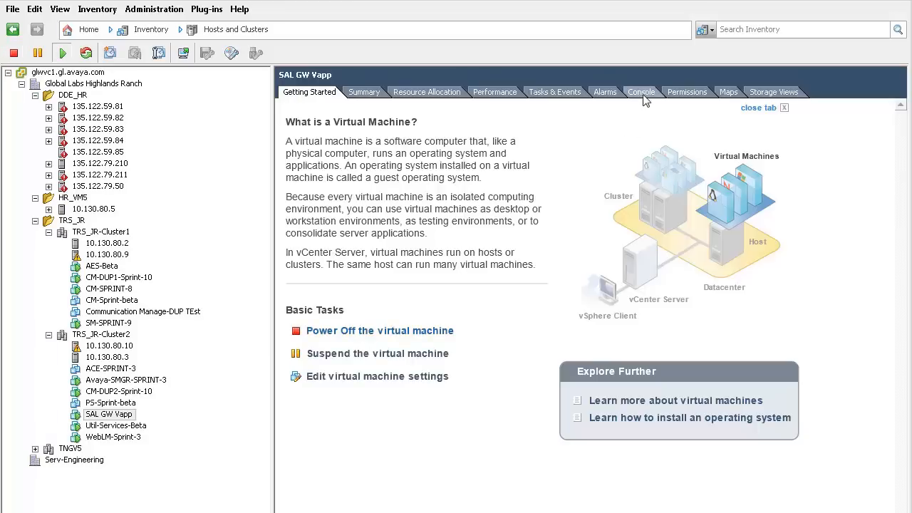
left_click(641, 91)
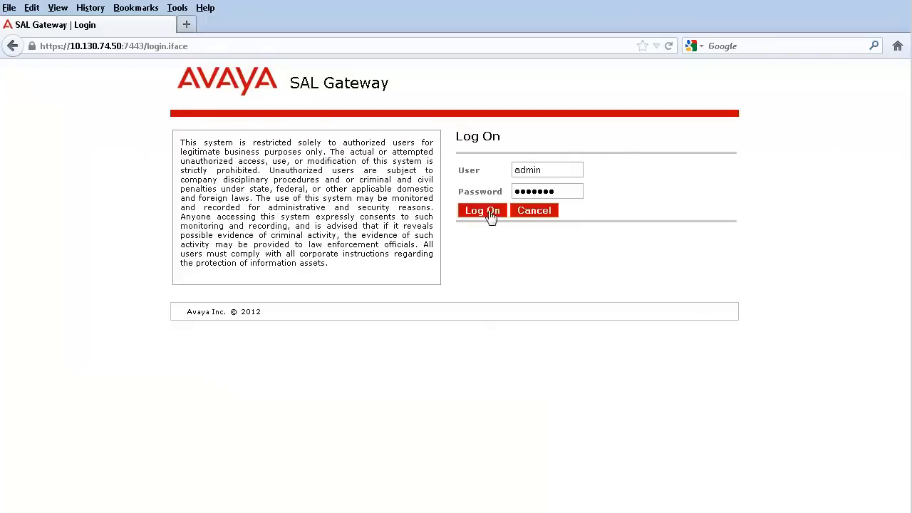
left_click(481, 210)
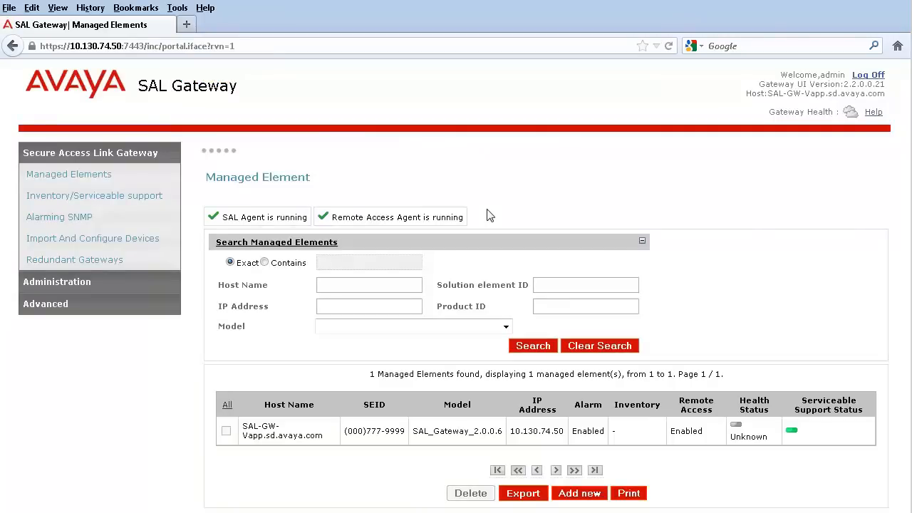
mouse_move(469, 236)
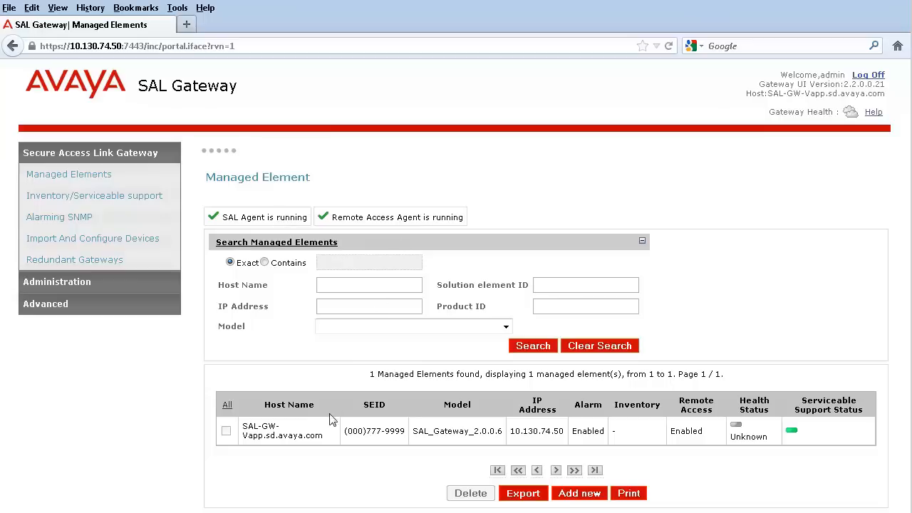
mouse_move(422, 455)
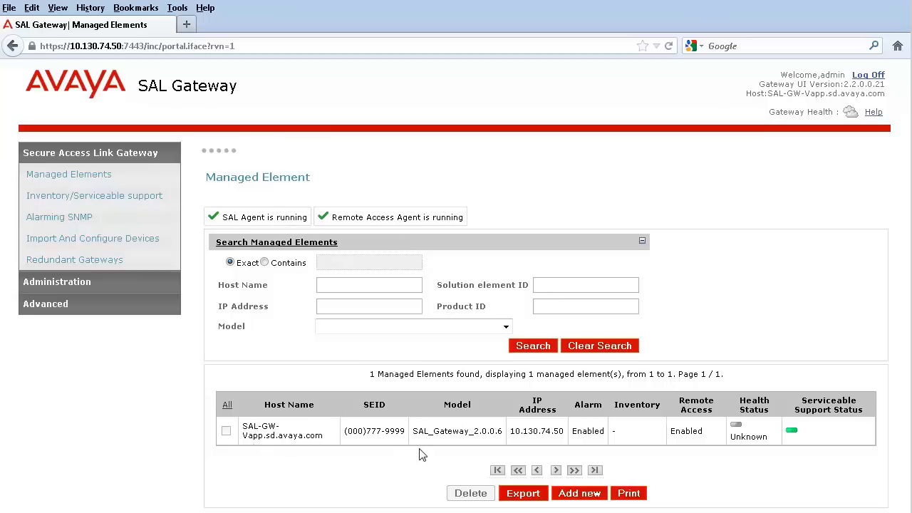